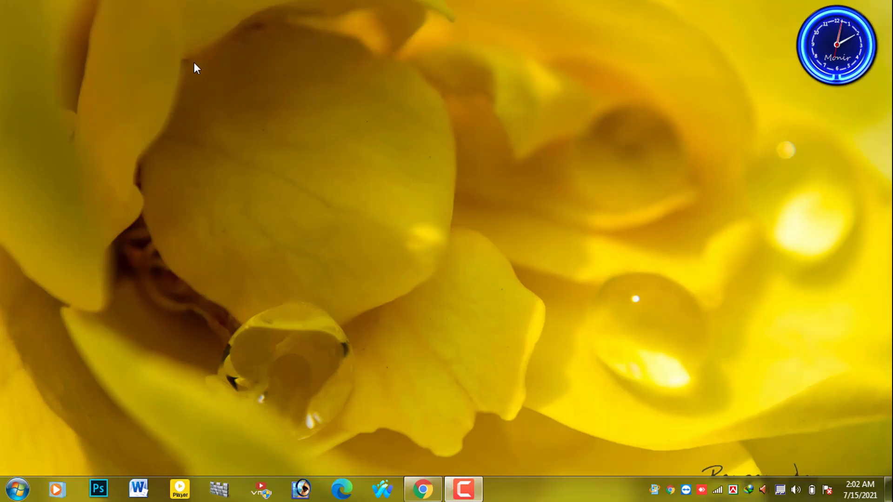
{"action": "mouse_move", "coordinate": [29, 480]}
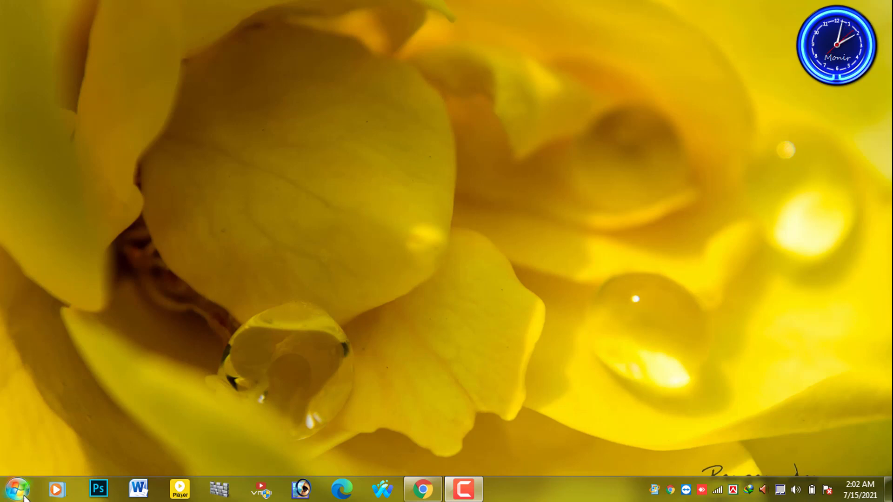
Step: Open the Windows 7 Start menu from the taskbar orb
{"action": "left_click", "coordinate": [16, 488]}
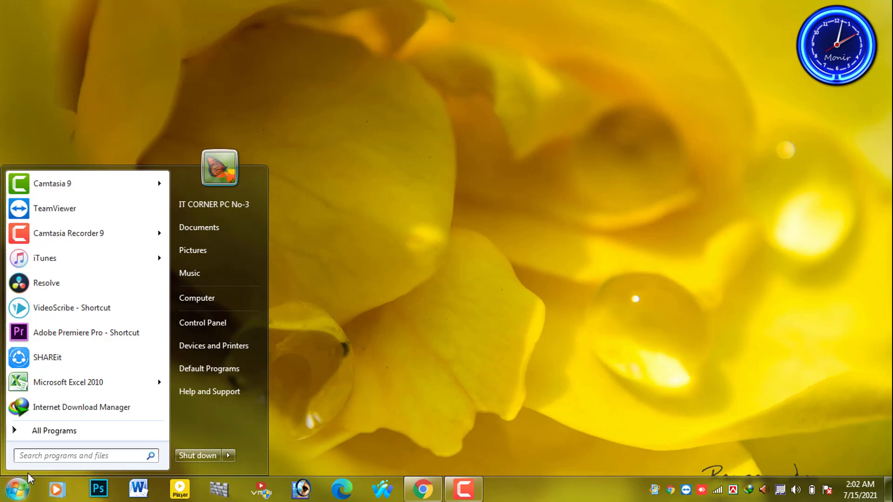
{"action": "mouse_move", "coordinate": [201, 323]}
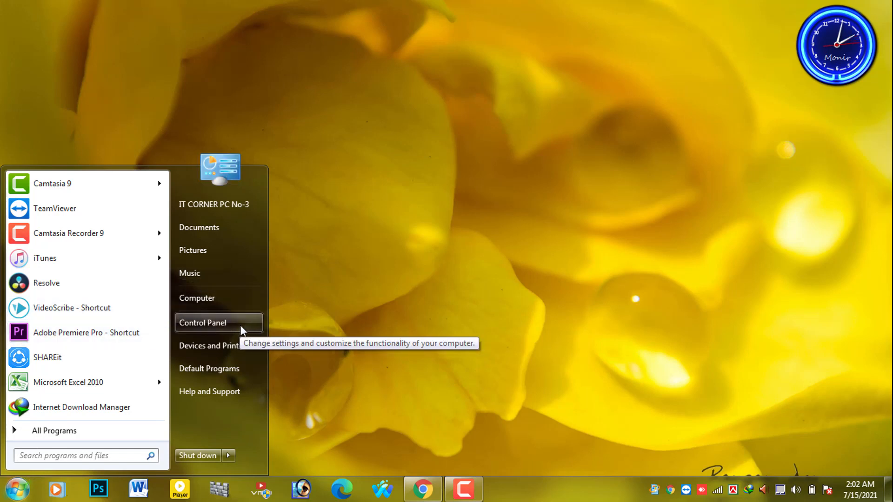
Step: Open Control Panel and show the 'View by: Category' display options
{"action": "left_click", "coordinate": [203, 322]}
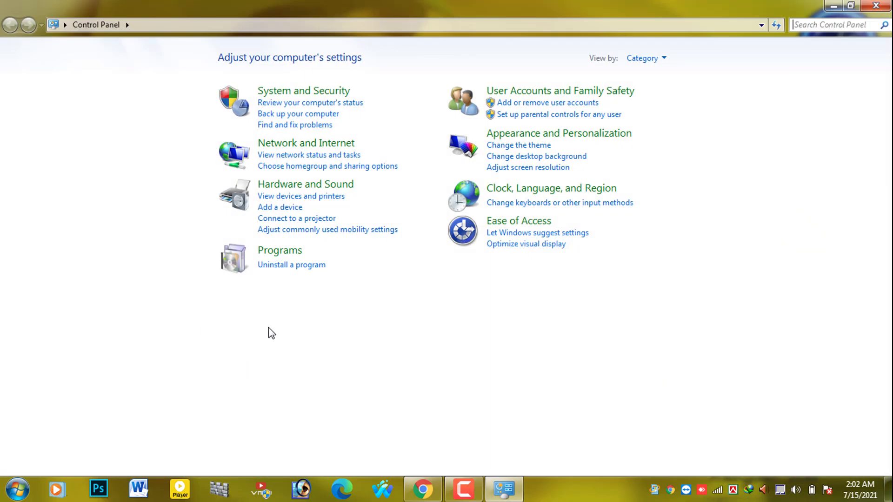
{"action": "mouse_move", "coordinate": [278, 270]}
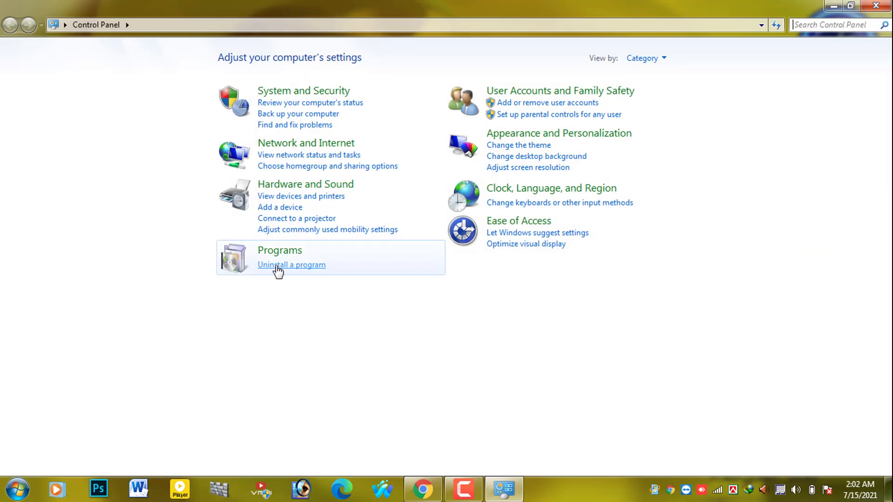
{"action": "mouse_move", "coordinate": [704, 62]}
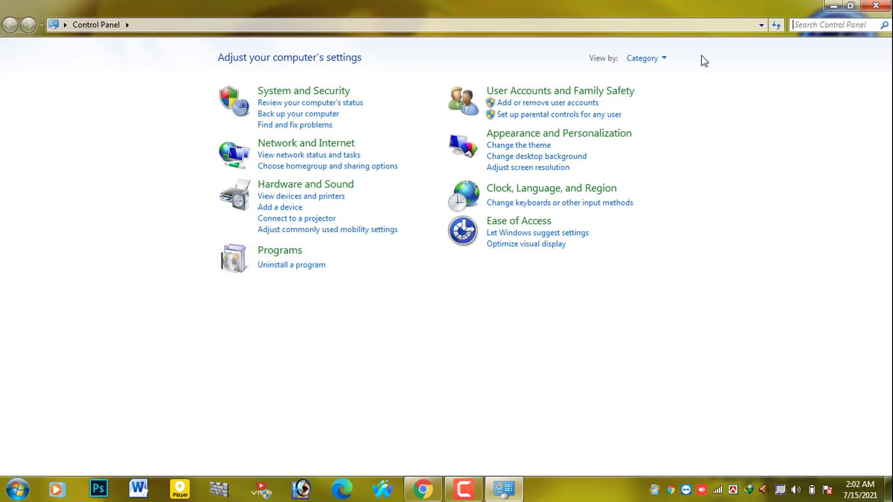
{"action": "left_click", "coordinate": [646, 57]}
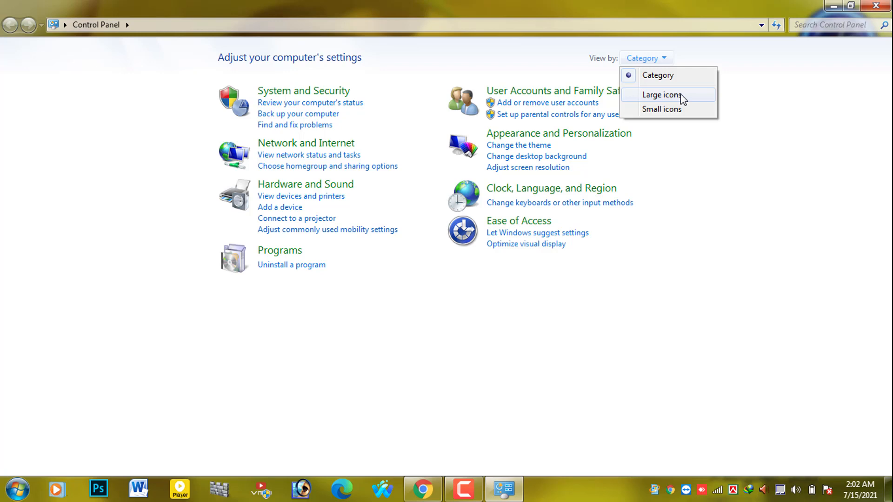
{"action": "left_click", "coordinate": [663, 95]}
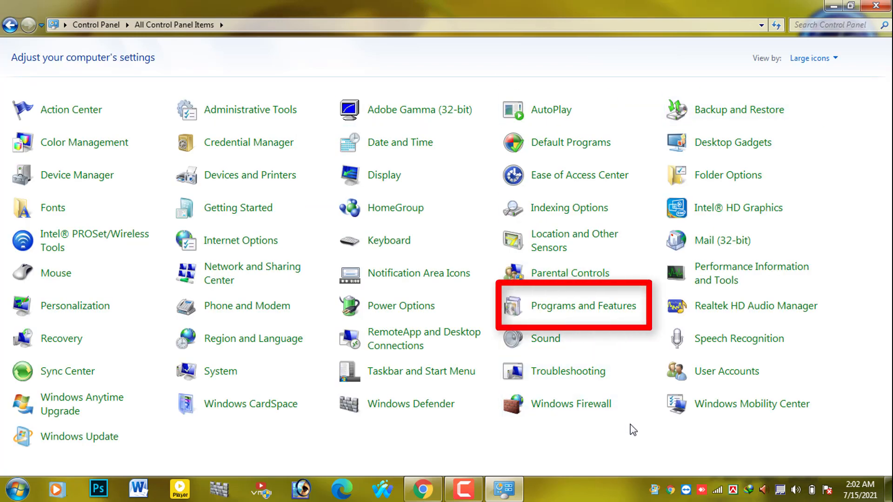
{"action": "mouse_move", "coordinate": [584, 330]}
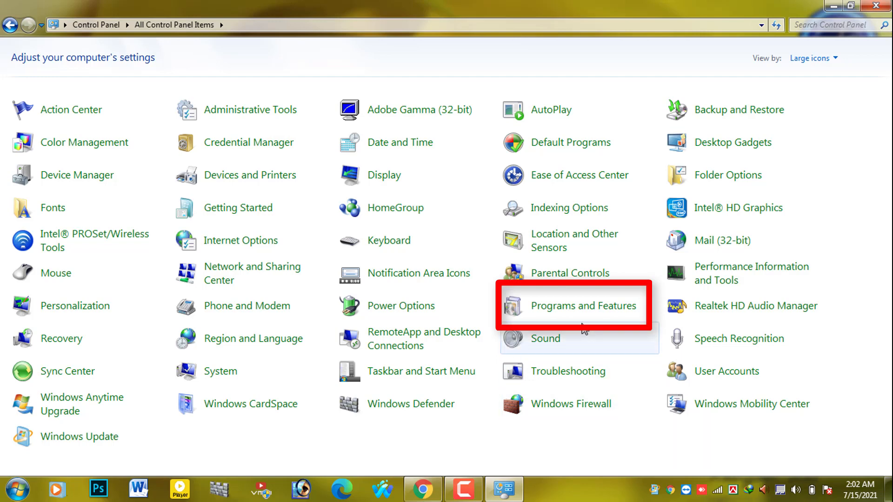
{"action": "mouse_move", "coordinate": [582, 306]}
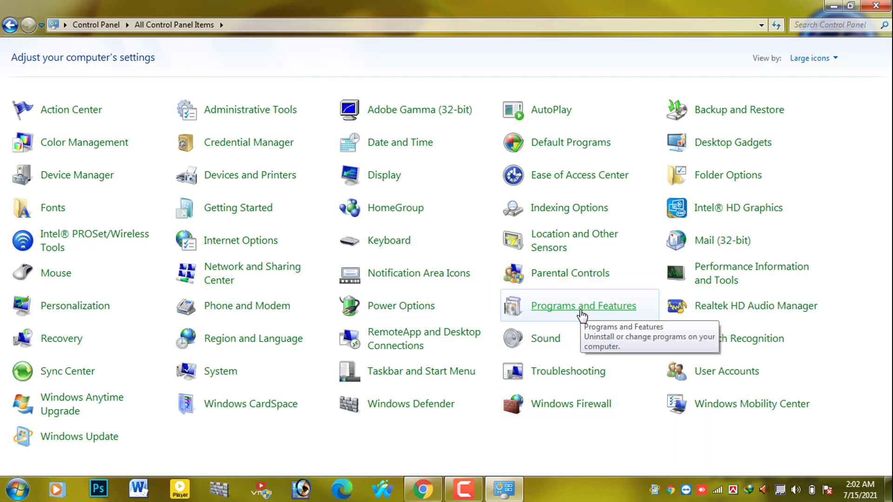
{"action": "left_click", "coordinate": [582, 306]}
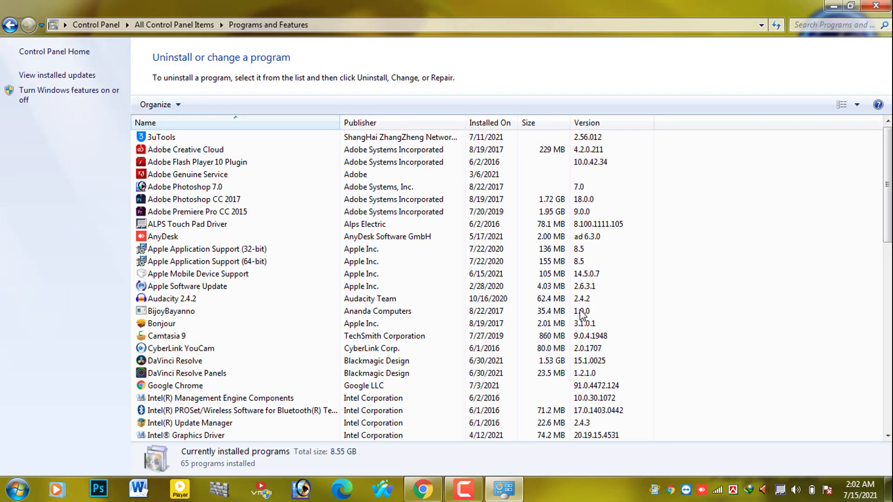
{"action": "left_click", "coordinate": [10, 24]}
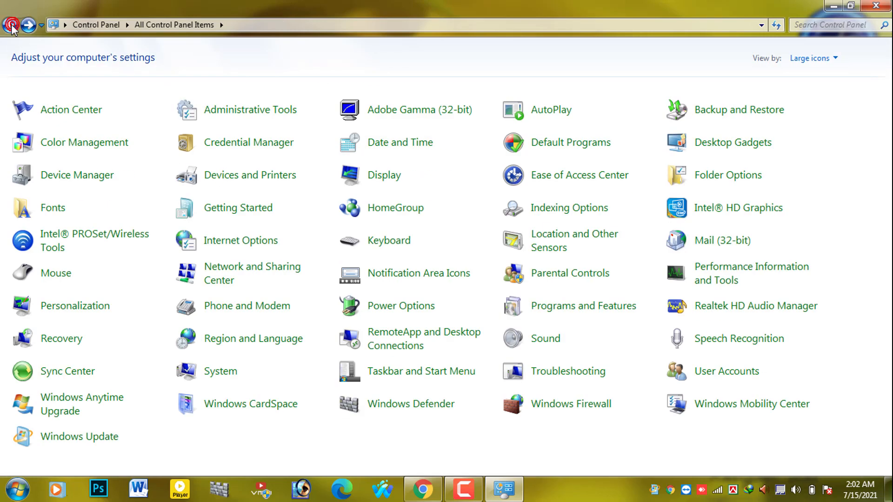
{"action": "left_click", "coordinate": [813, 58]}
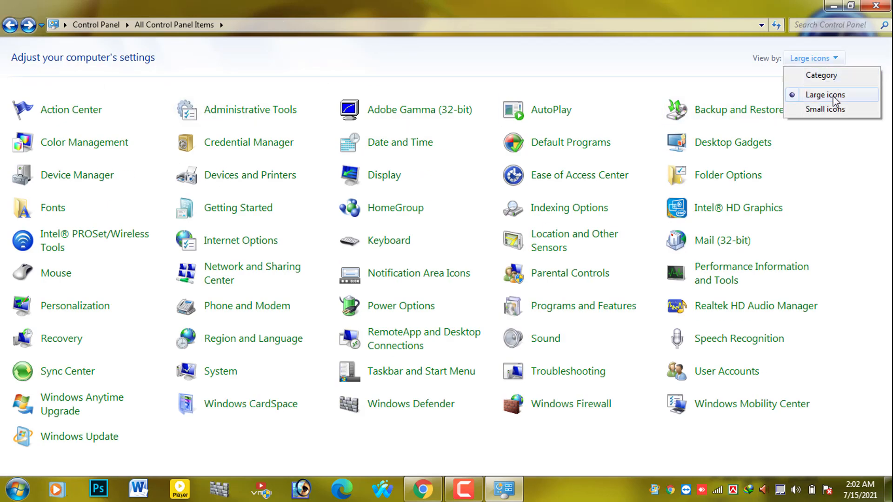
{"action": "left_click", "coordinate": [825, 110]}
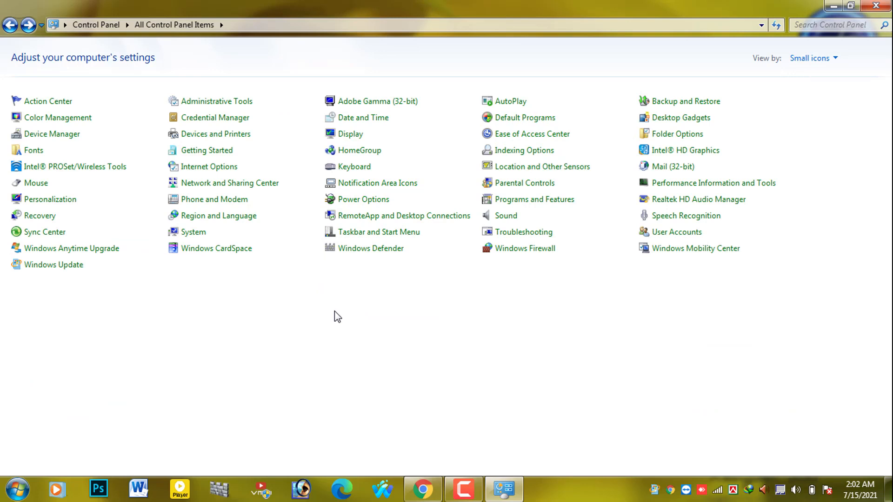
{"action": "mouse_move", "coordinate": [806, 86]}
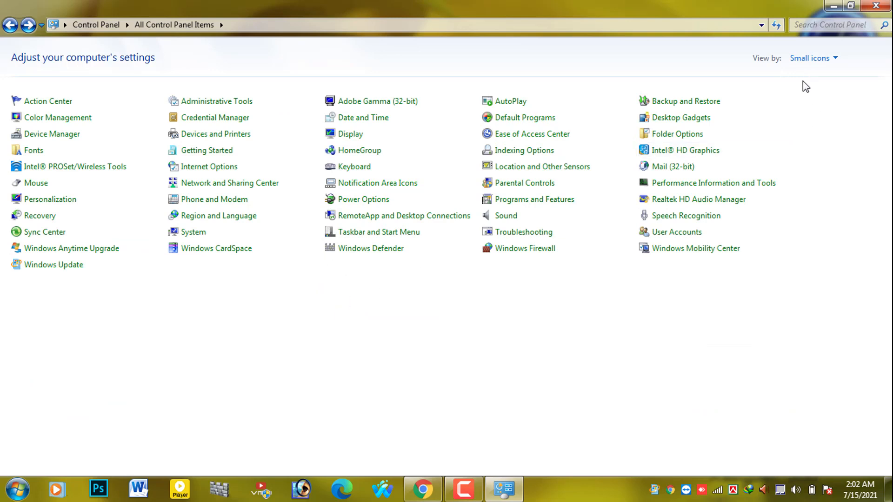
{"action": "left_click", "coordinate": [813, 57]}
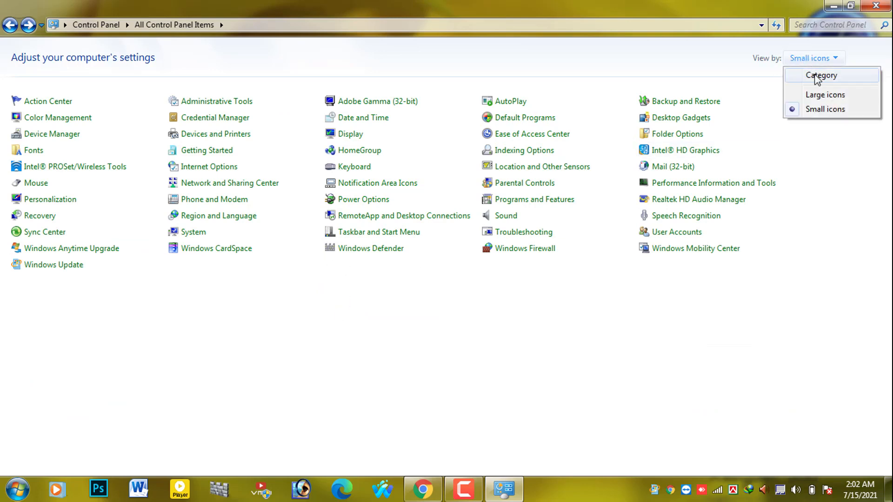
{"action": "left_click", "coordinate": [821, 76]}
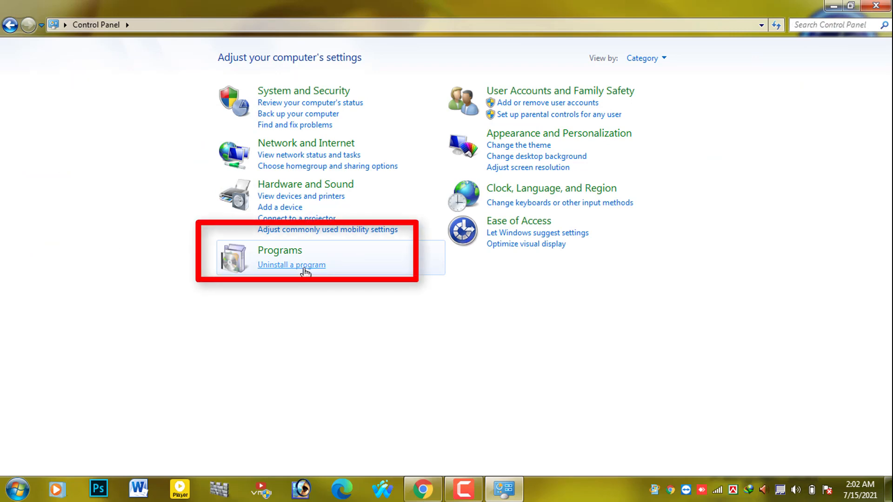
{"action": "left_click", "coordinate": [291, 265]}
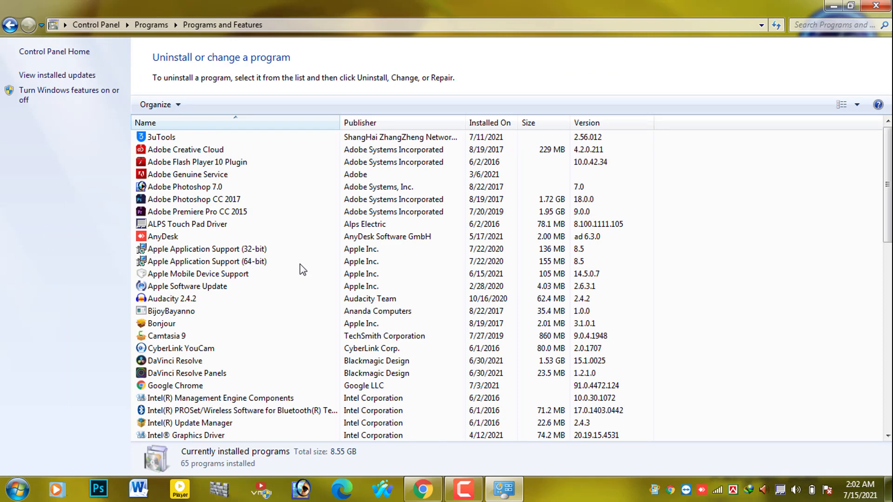
{"action": "left_click", "coordinate": [167, 336]}
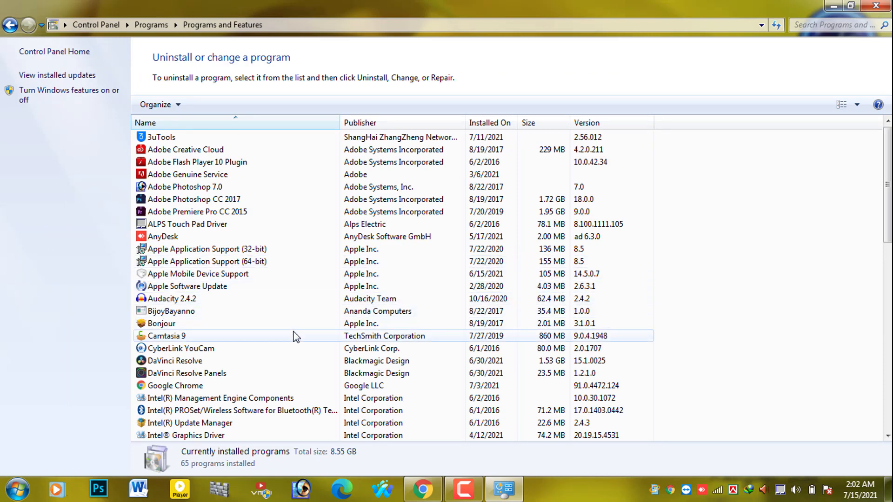
{"action": "left_click", "coordinate": [206, 249]}
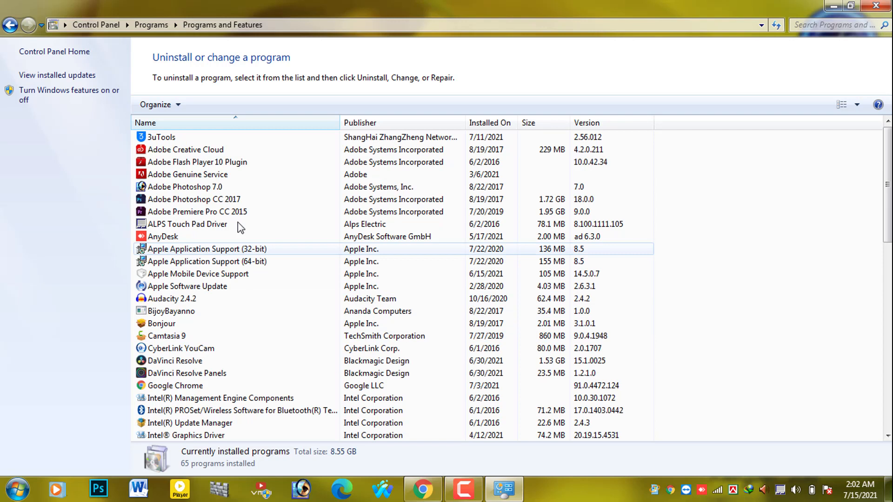
{"action": "left_click", "coordinate": [162, 136]}
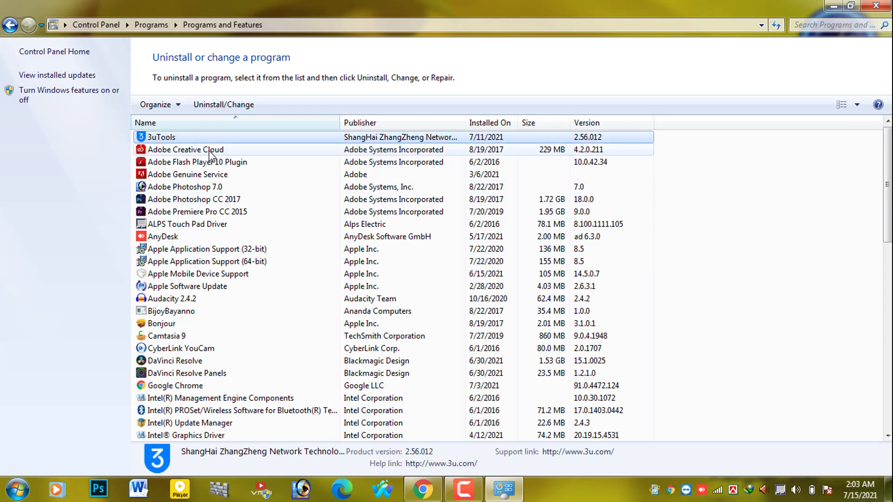
{"action": "mouse_move", "coordinate": [268, 194]}
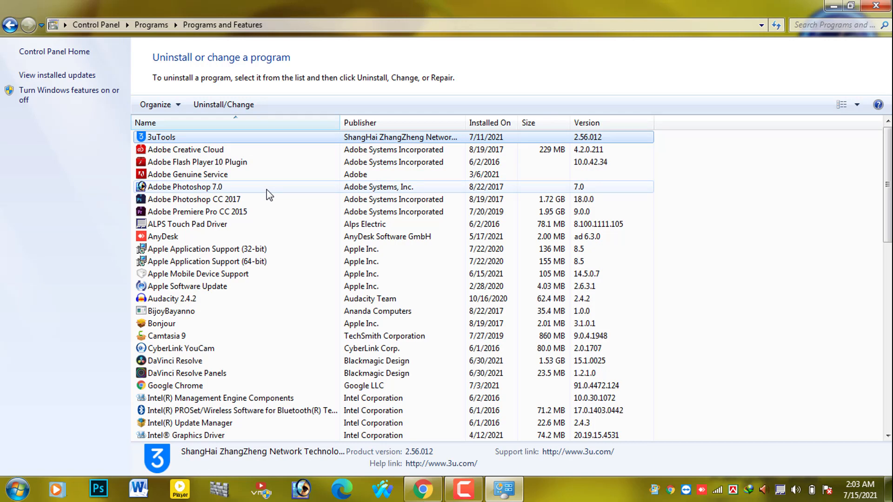
{"action": "mouse_move", "coordinate": [276, 228]}
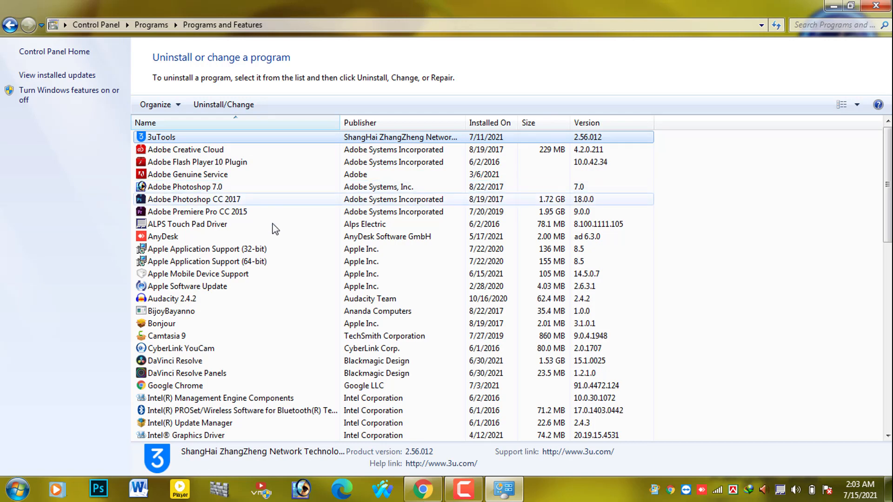
Step: Select SHAREit in the Programs and Features list
{"action": "scroll", "scroll_direction": "down", "scroll_amount": 3}
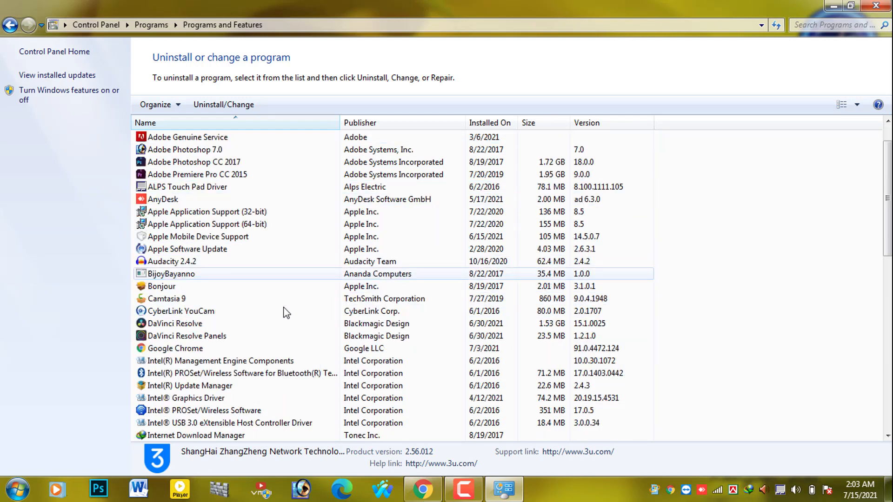
{"action": "scroll", "scroll_direction": "down", "scroll_amount": 3}
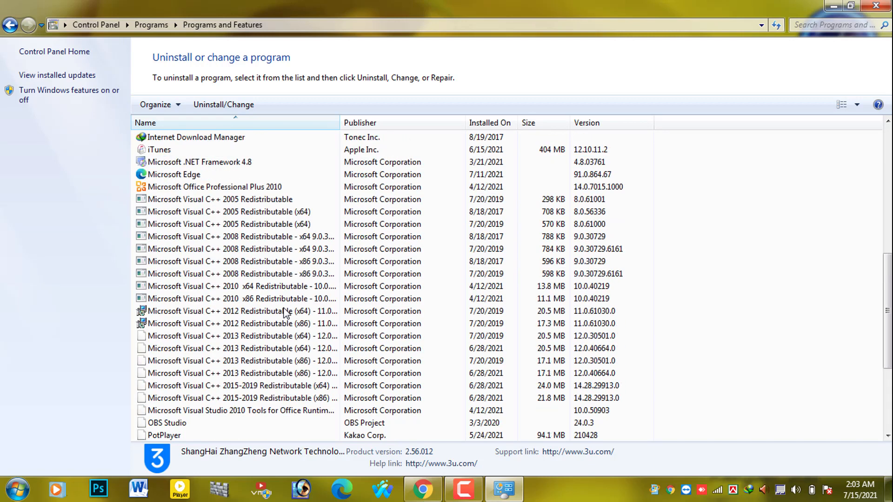
{"action": "scroll", "scroll_direction": "down", "scroll_amount": 3}
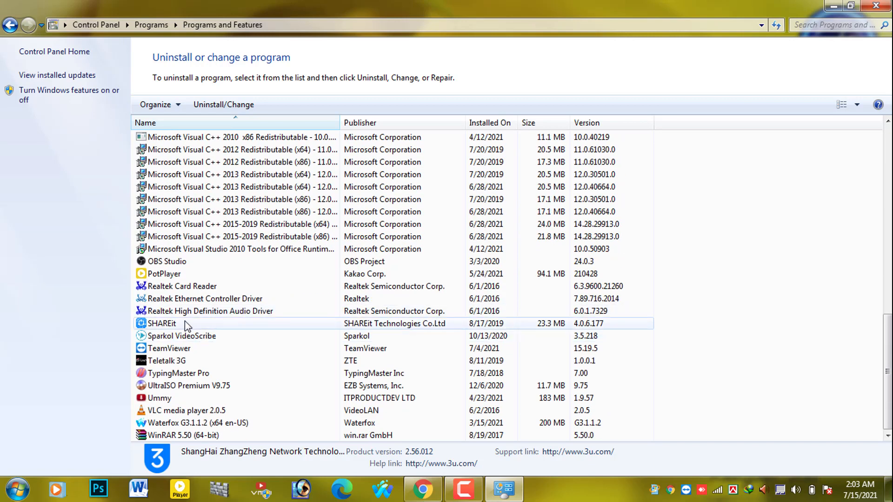
{"action": "left_click", "coordinate": [161, 323]}
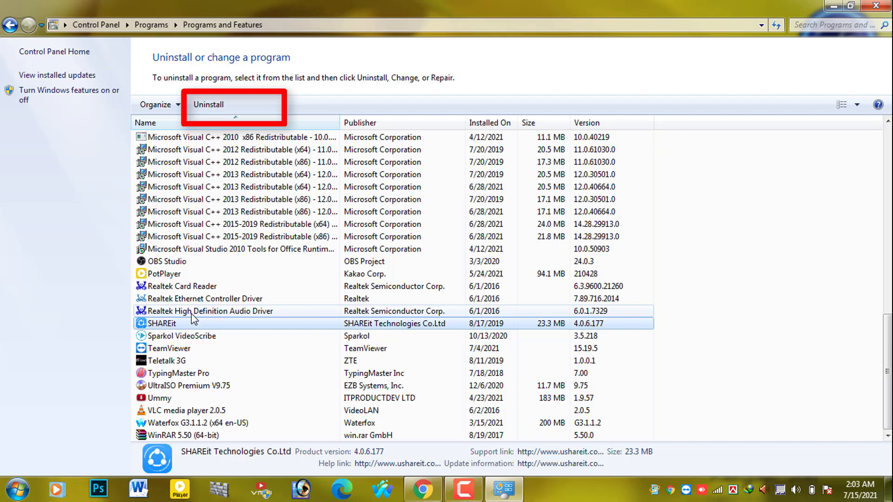
{"action": "mouse_move", "coordinate": [322, 224]}
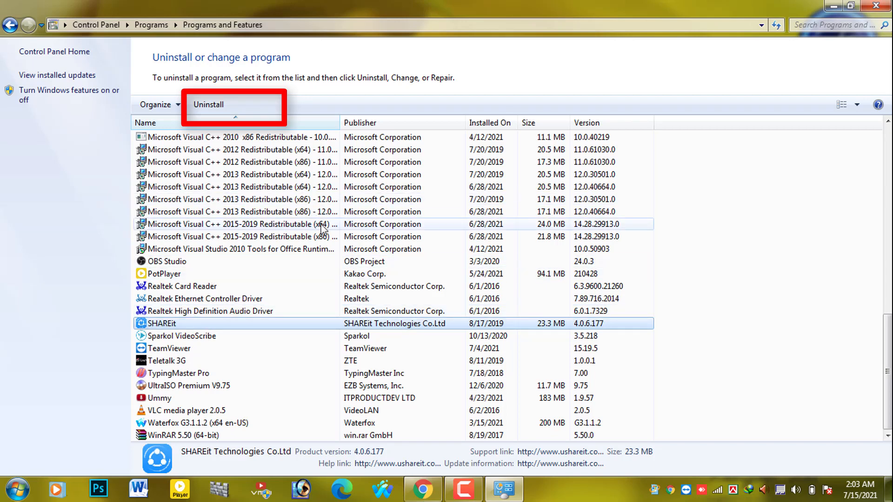
{"action": "mouse_move", "coordinate": [207, 104]}
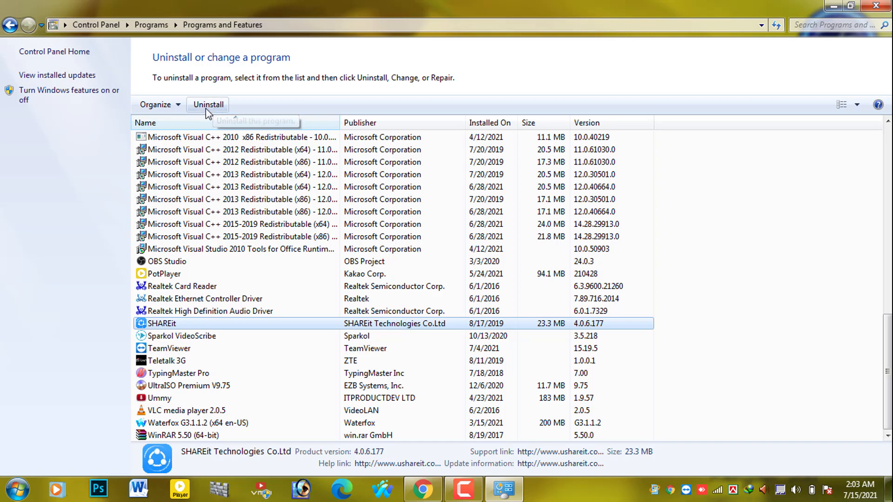
Step: Uninstall SHAREit completely, confirm its removal, and close Programs and Features
{"action": "left_click", "coordinate": [207, 104]}
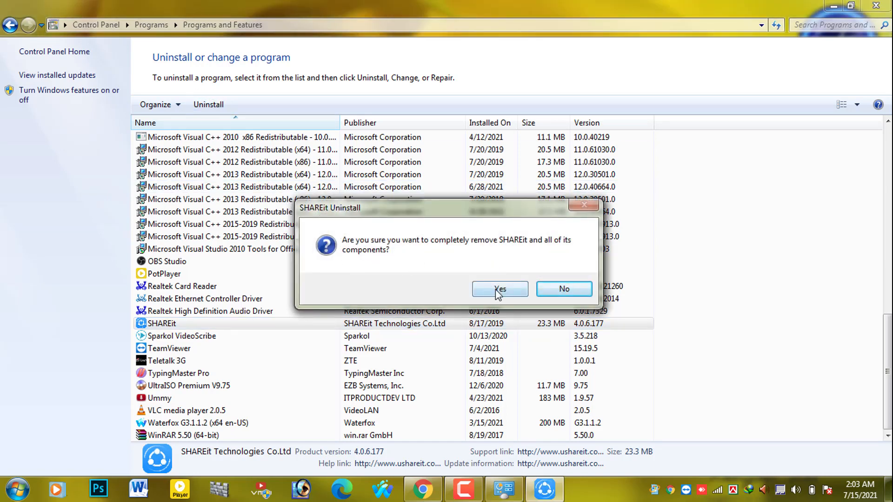
{"action": "left_click", "coordinate": [498, 288]}
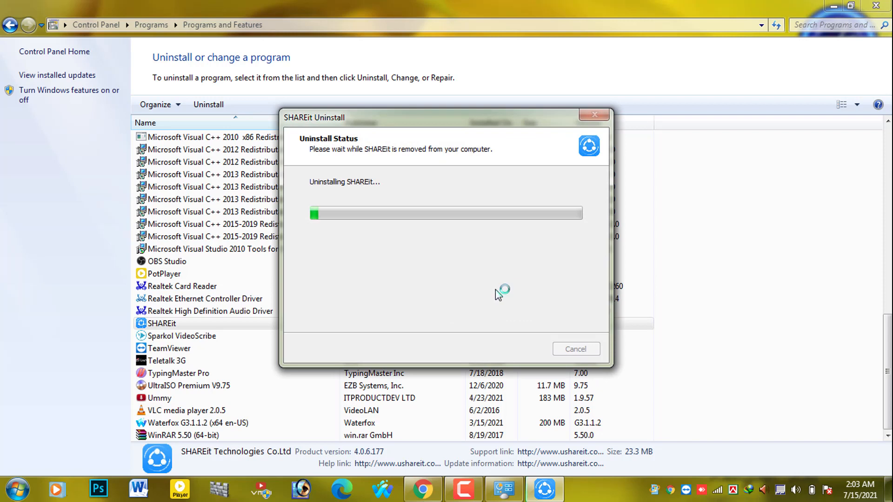
{"action": "mouse_move", "coordinate": [497, 290]}
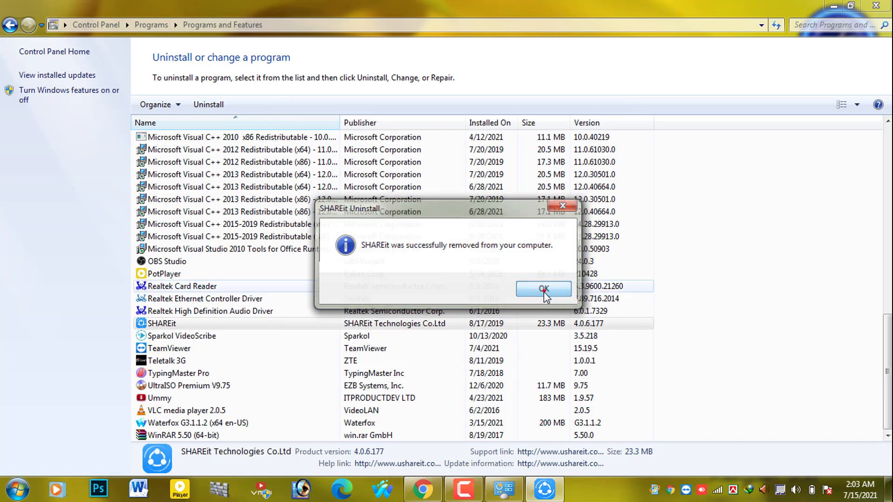
{"action": "left_click", "coordinate": [542, 289]}
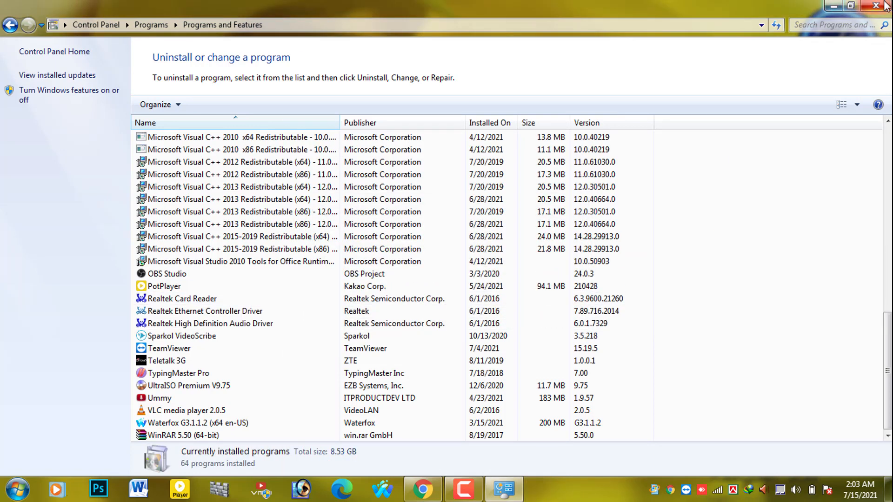
{"action": "left_click", "coordinate": [876, 6]}
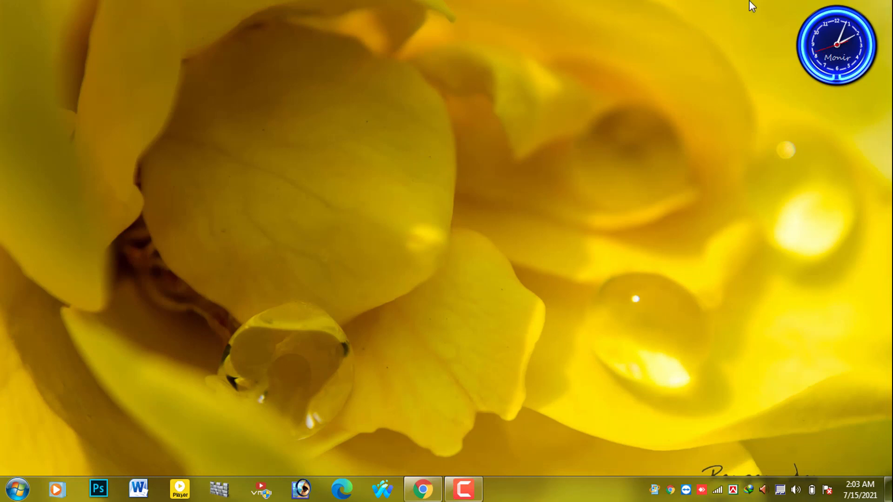